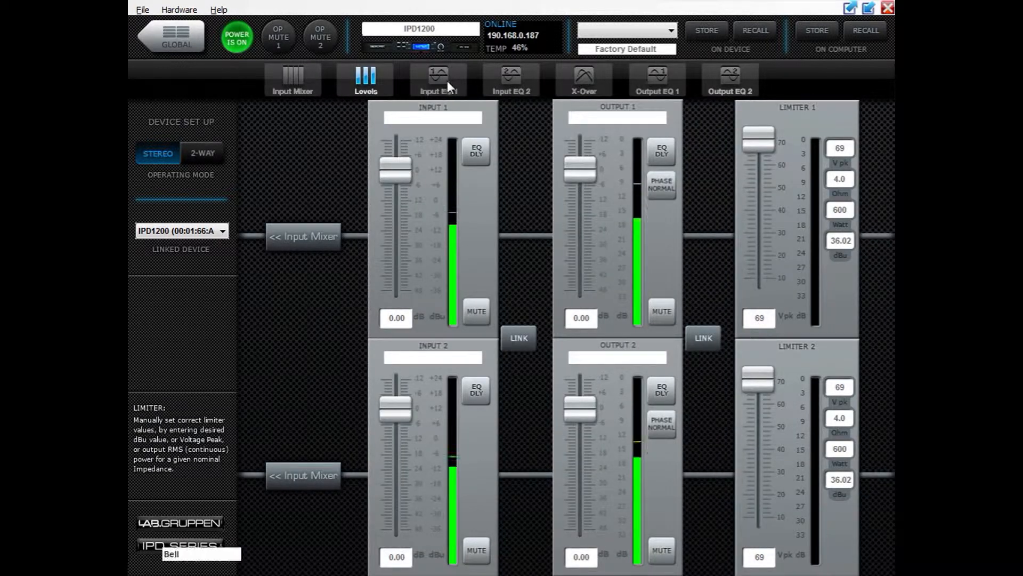
Show the Input EQ 1 curve with its boost near 1.3 kHz and notch near 5 kHz
click(511, 78)
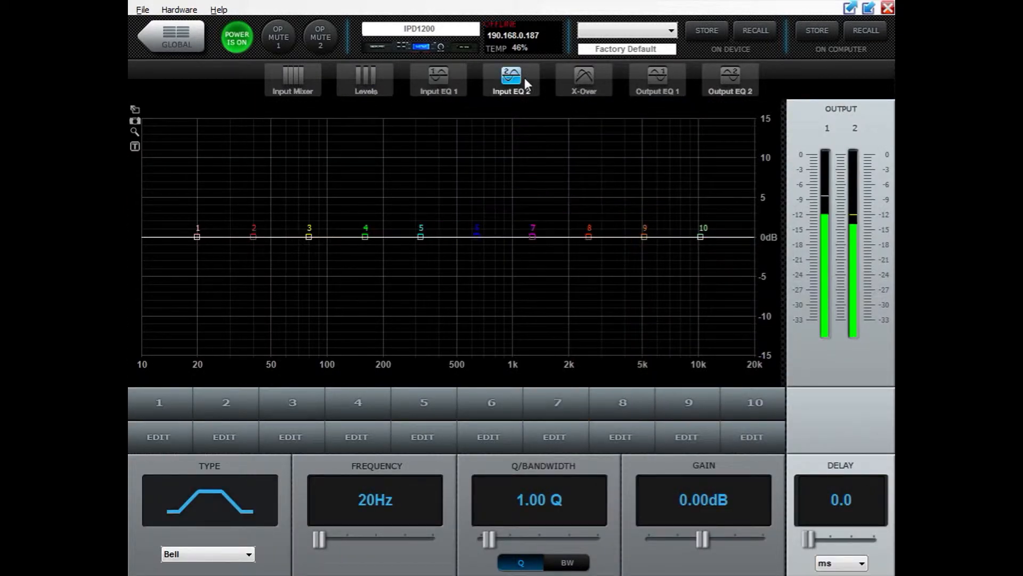
click(437, 77)
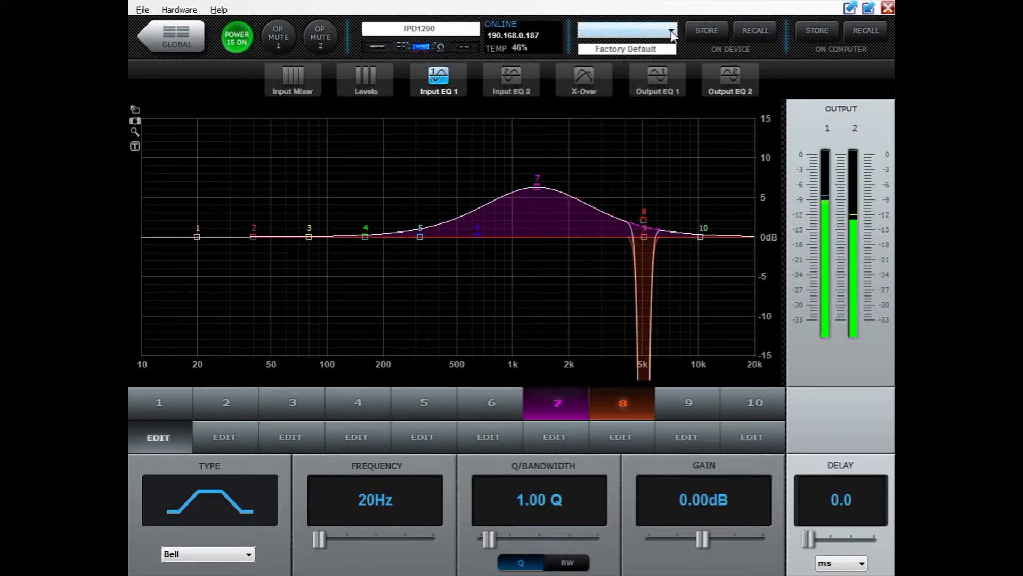
Store the current EQ into empty device slot 2 under the name 'Test preset'
click(669, 30)
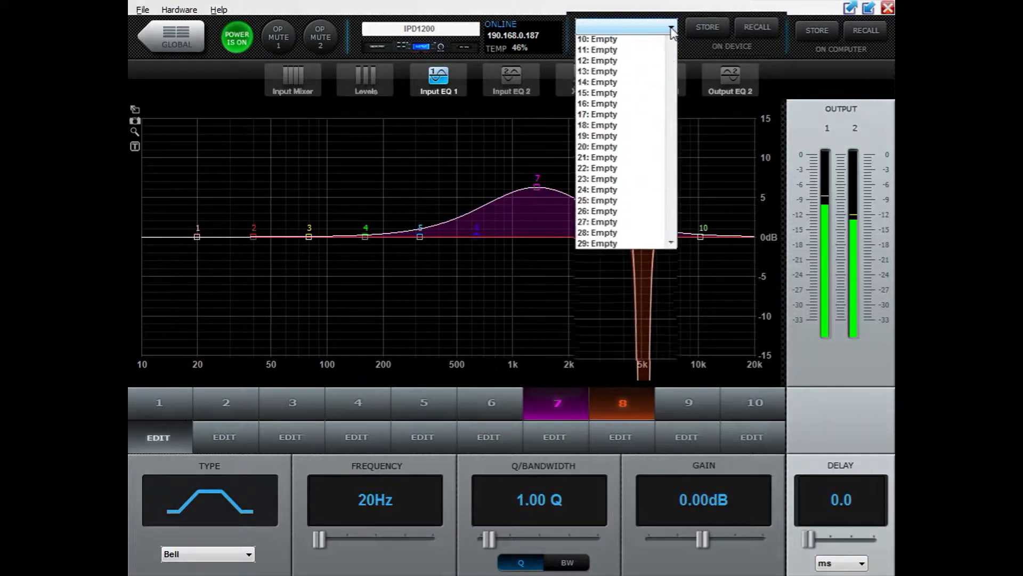
scroll(up, 3)
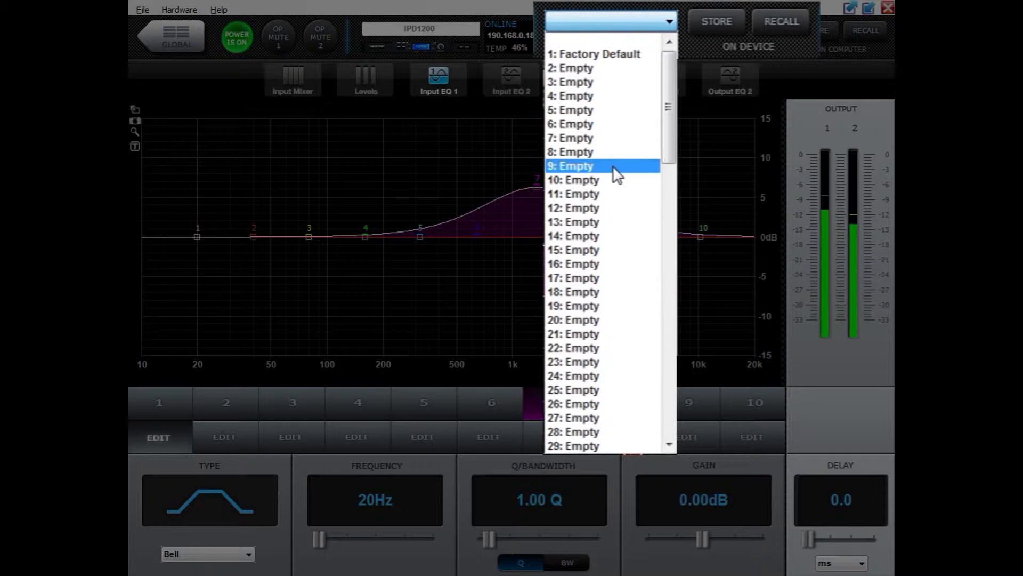
click(569, 67)
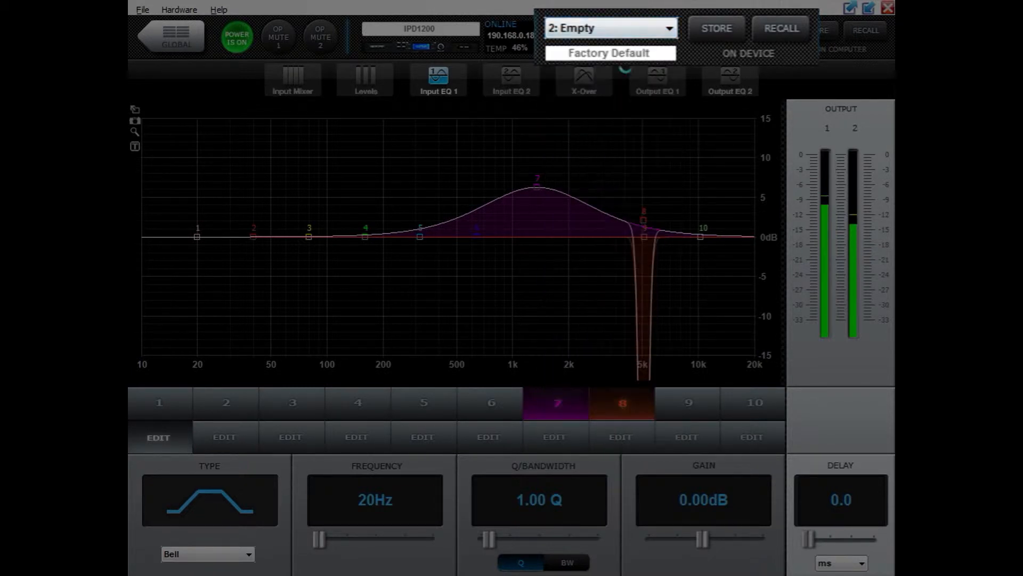
click(607, 52)
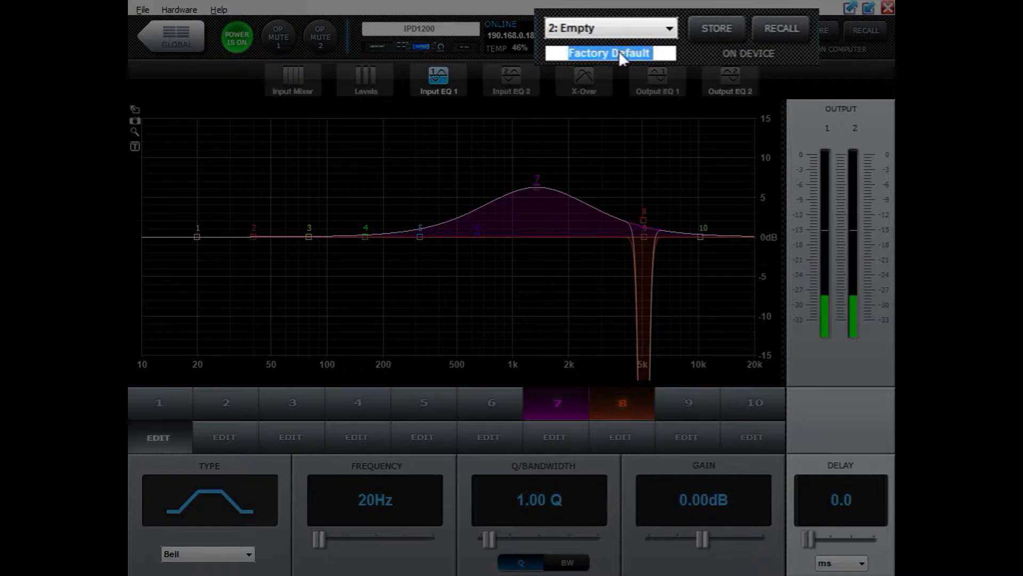
text(Test preset)
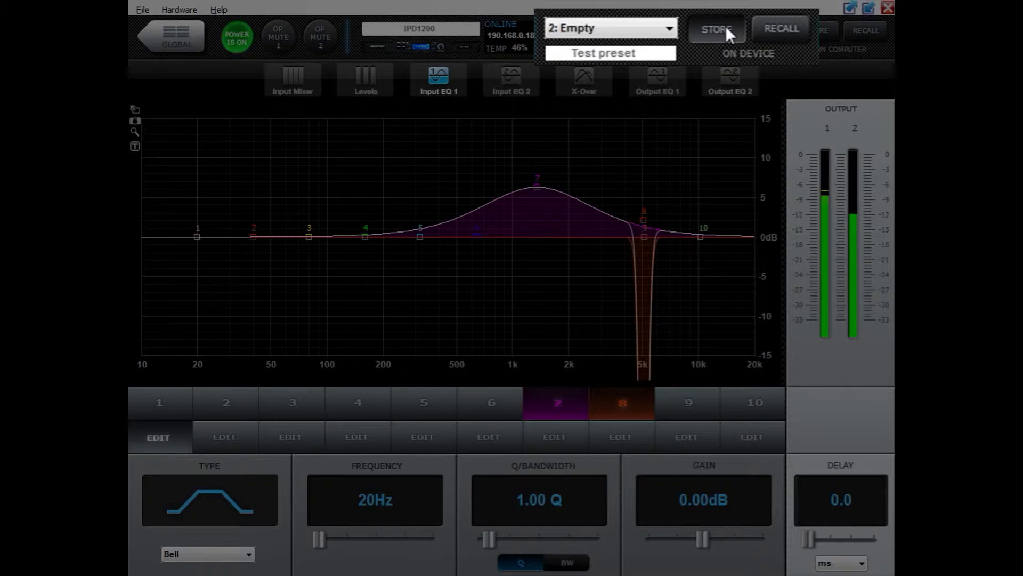
click(602, 53)
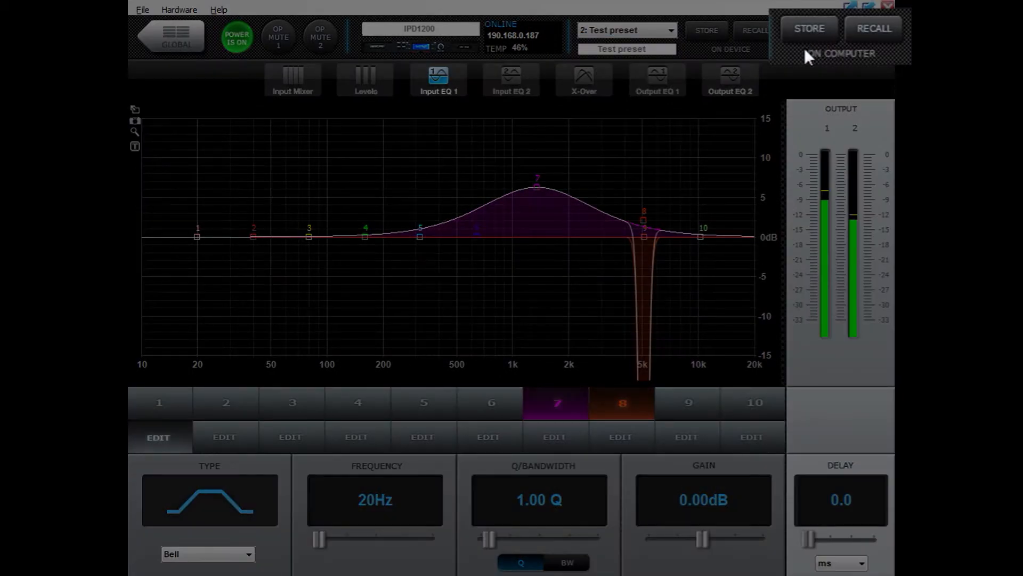
Save the preset to the computer as file 02_Test preset in the IPD Presets folder
click(808, 29)
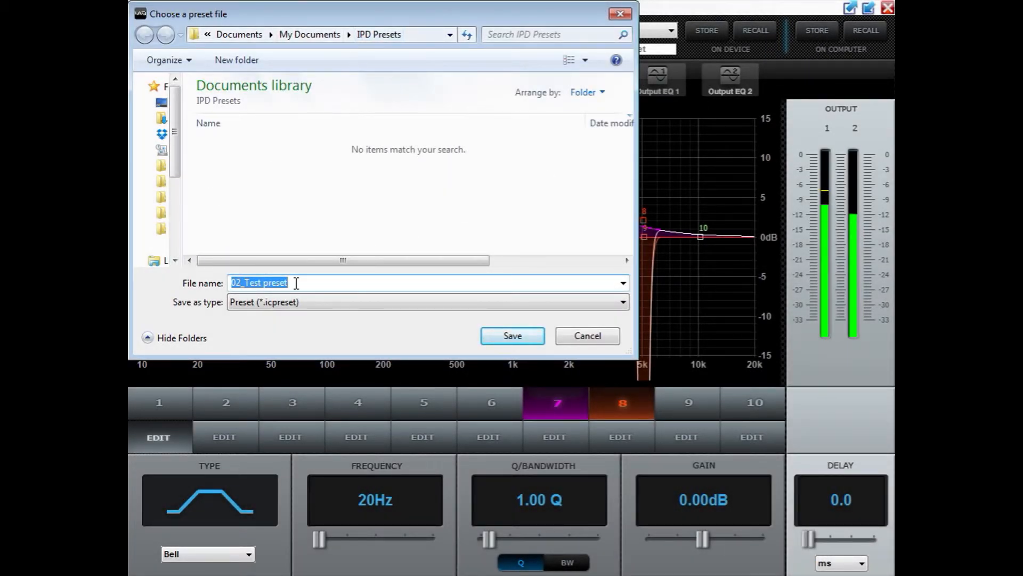
mouse_move(511, 335)
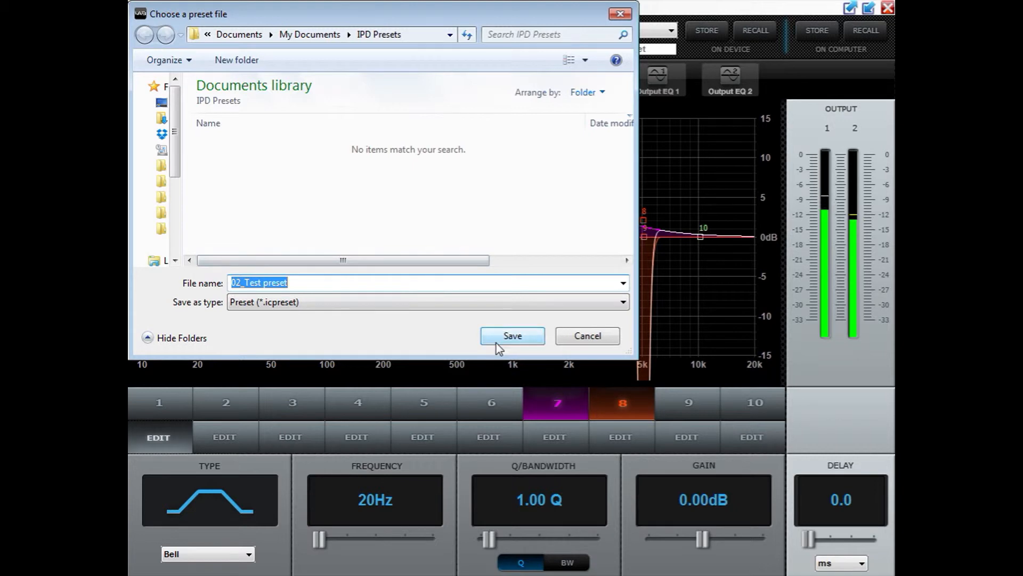
click(512, 336)
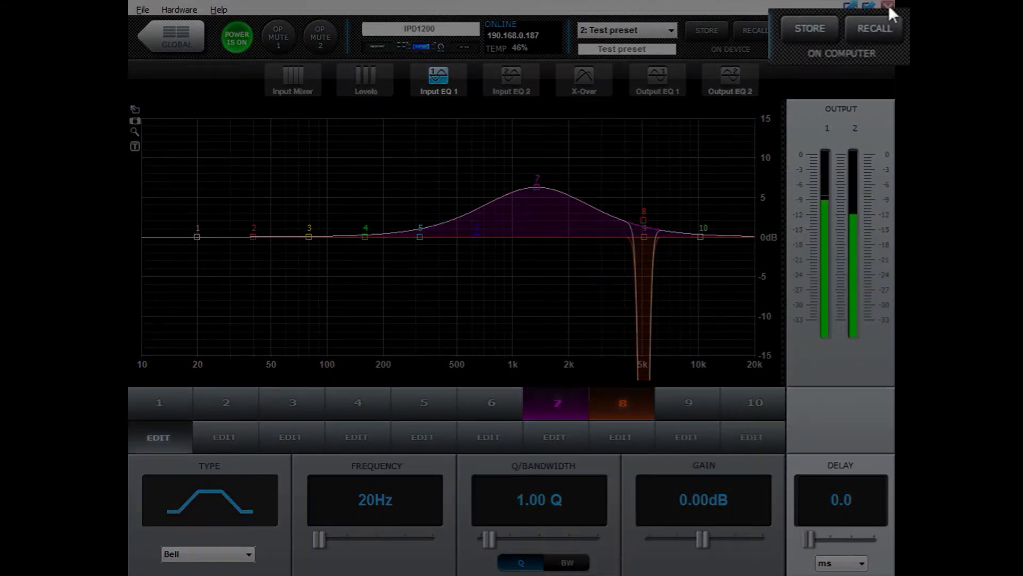
Browse the computer's IPD Presets folder to confirm 02_Test preset.icpreset is listed
click(873, 29)
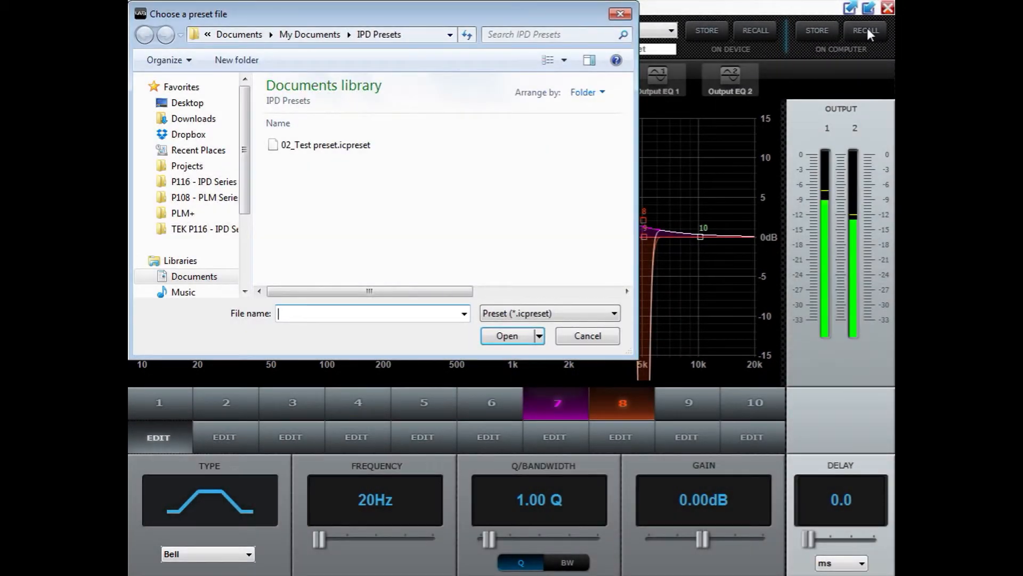
mouse_move(464, 161)
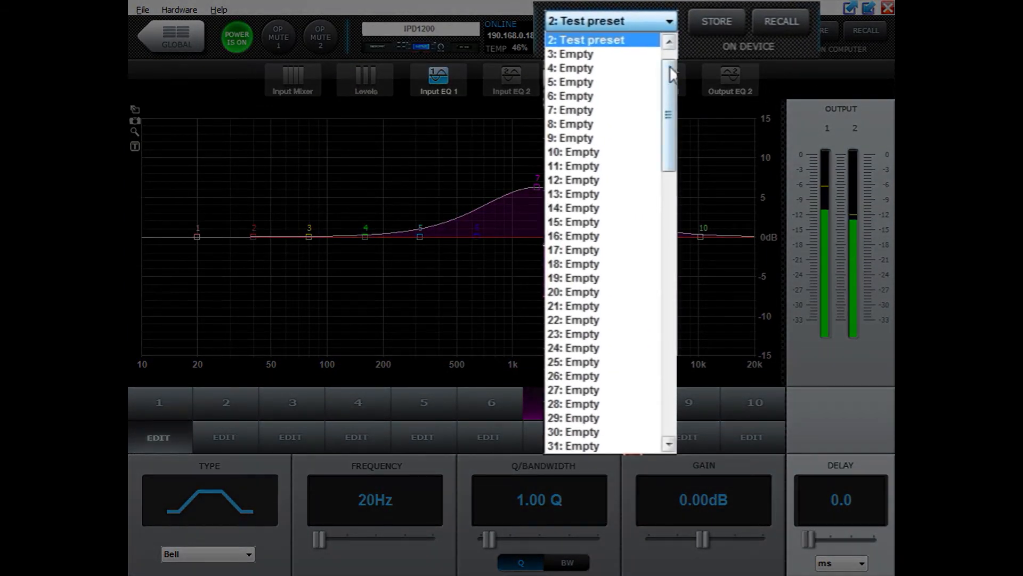
Select device slot 1: Factory Default, leaving Test preset in slot 2
scroll(up, 3)
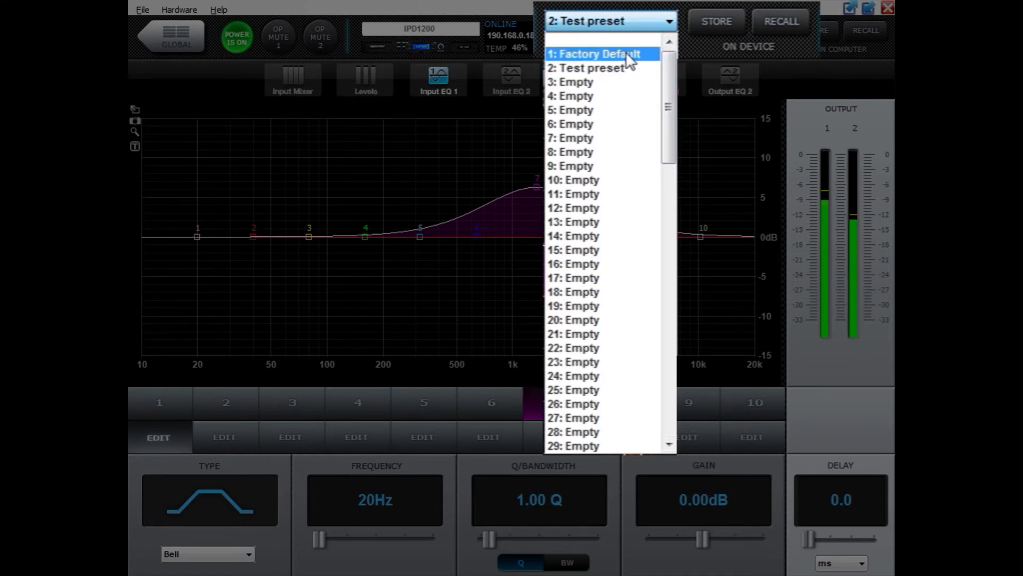
click(593, 53)
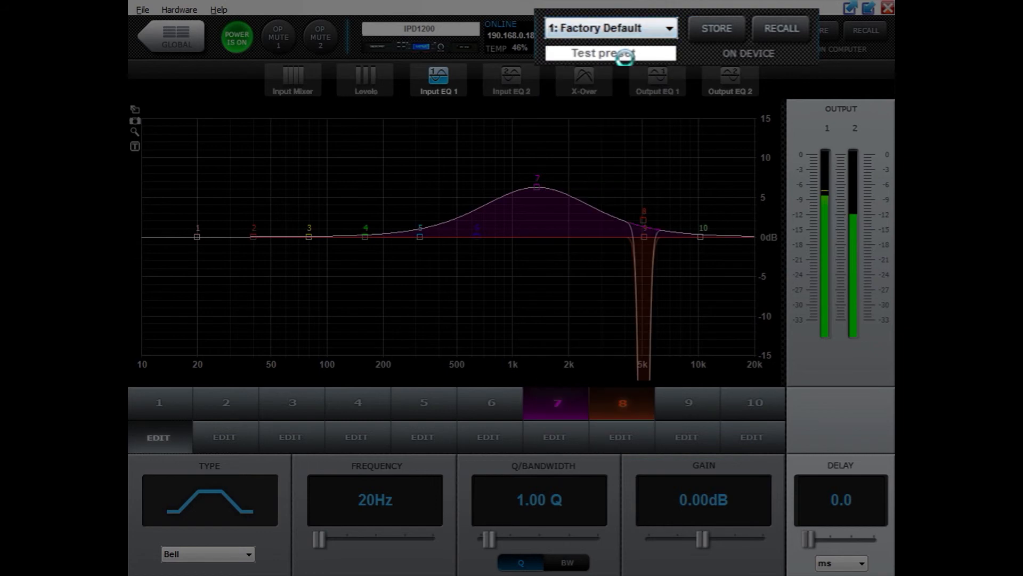